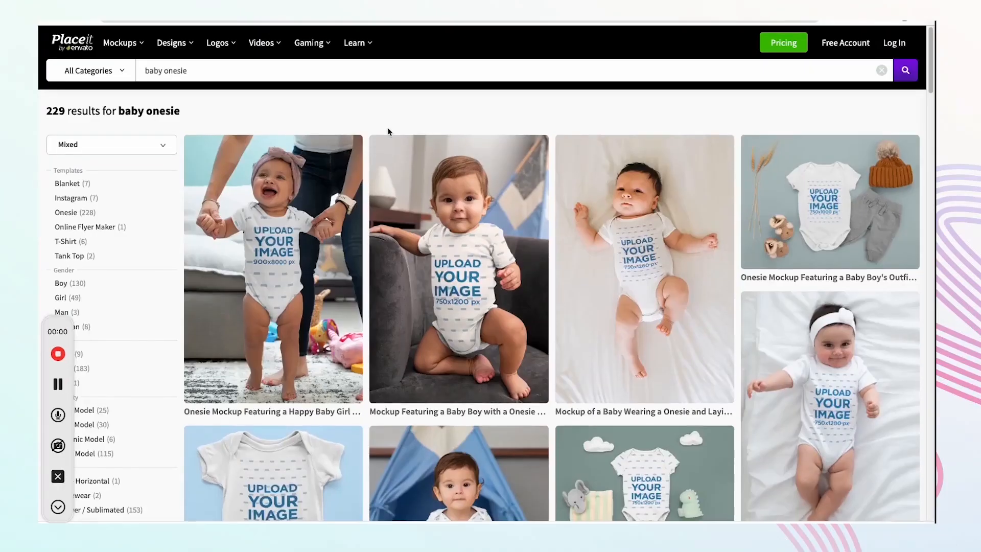
Step: Scroll through the baby onesie and T-shirt mockup listings on Placeit, Creative Market and Envato
scroll(down, 3)
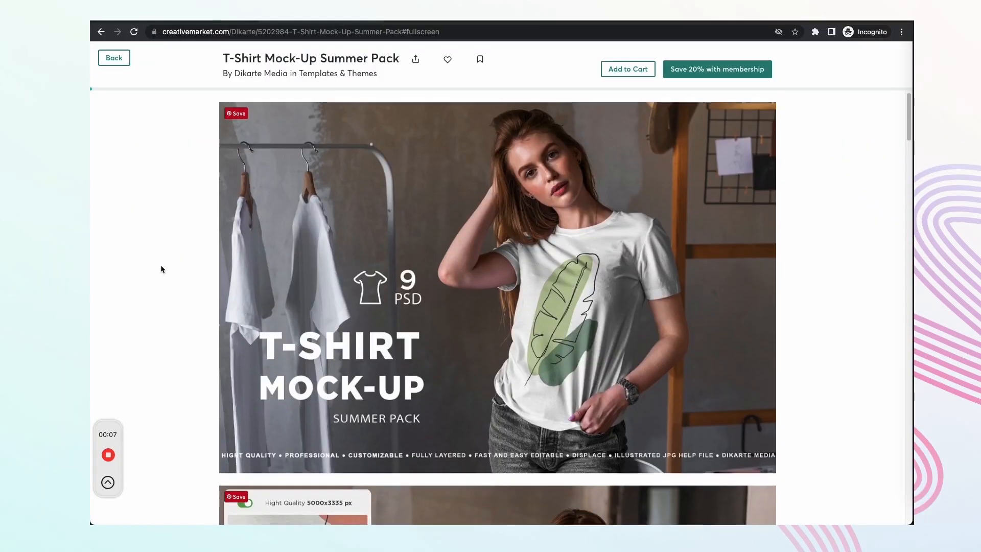
scroll(down, 3)
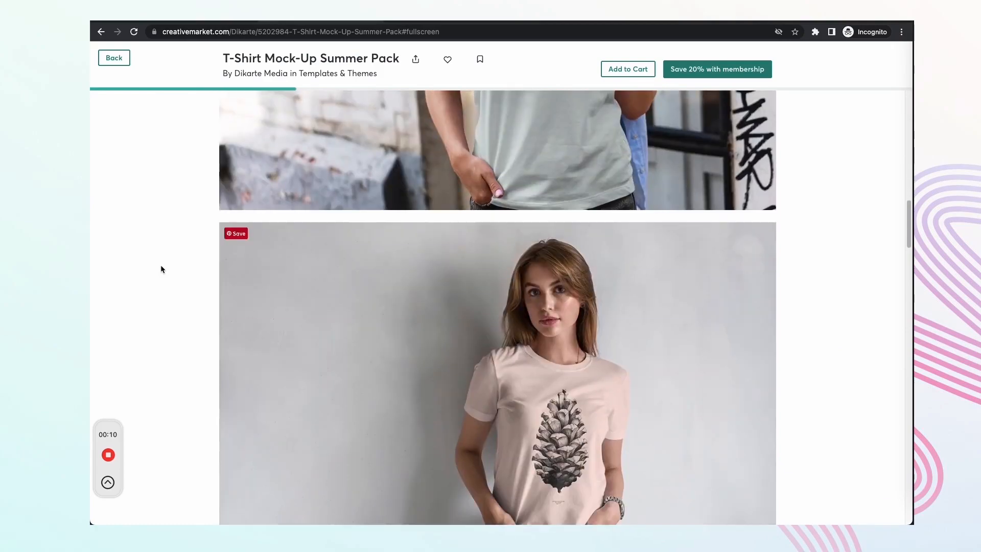
scroll(down, 3)
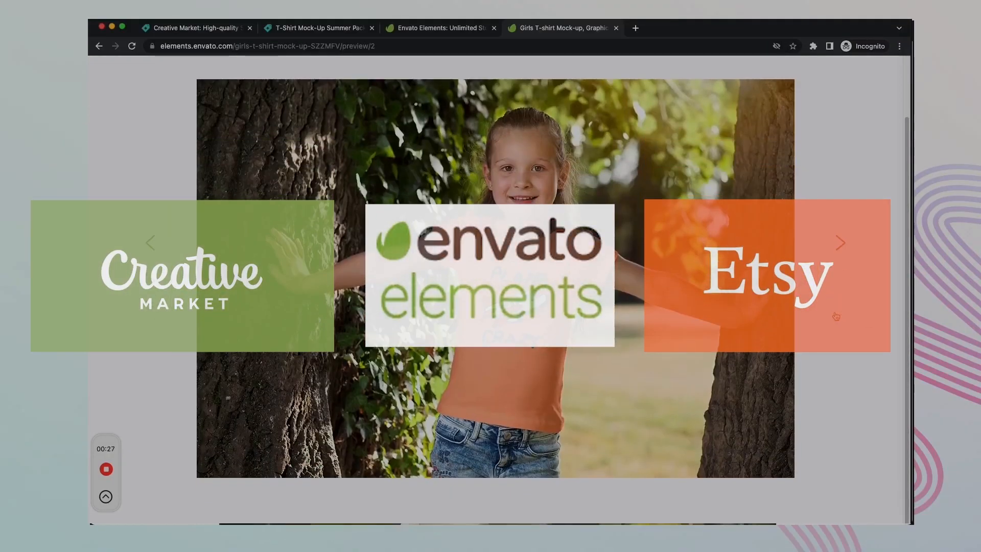
Step: Review the ten design PNGs in 02 Designs, then return to the Placeit Alternative folder
click(841, 243)
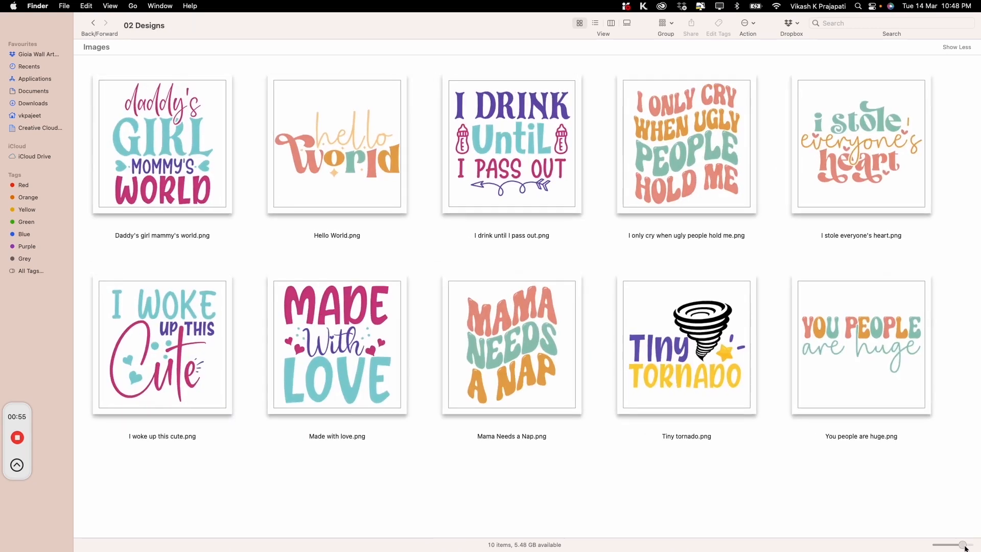
mouse_move(927, 506)
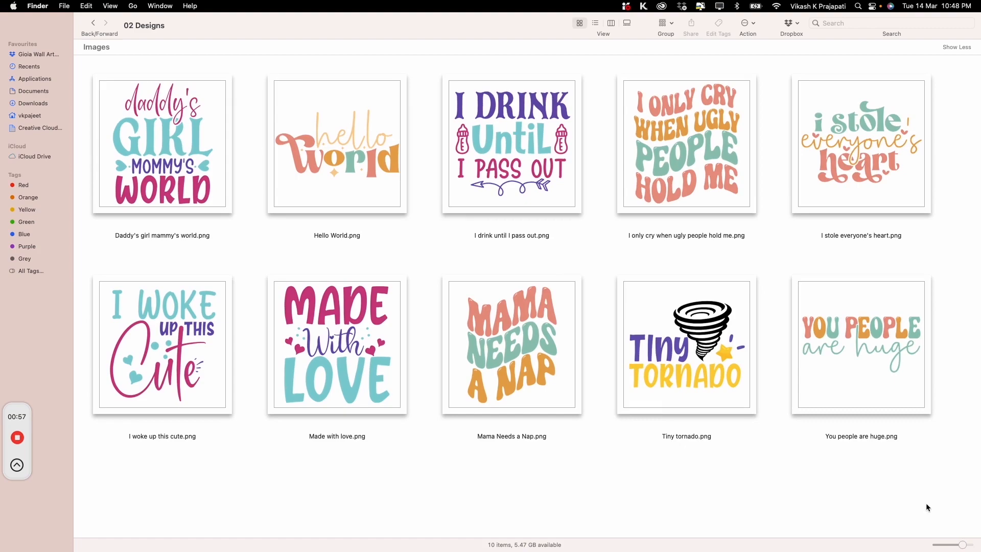
click(93, 23)
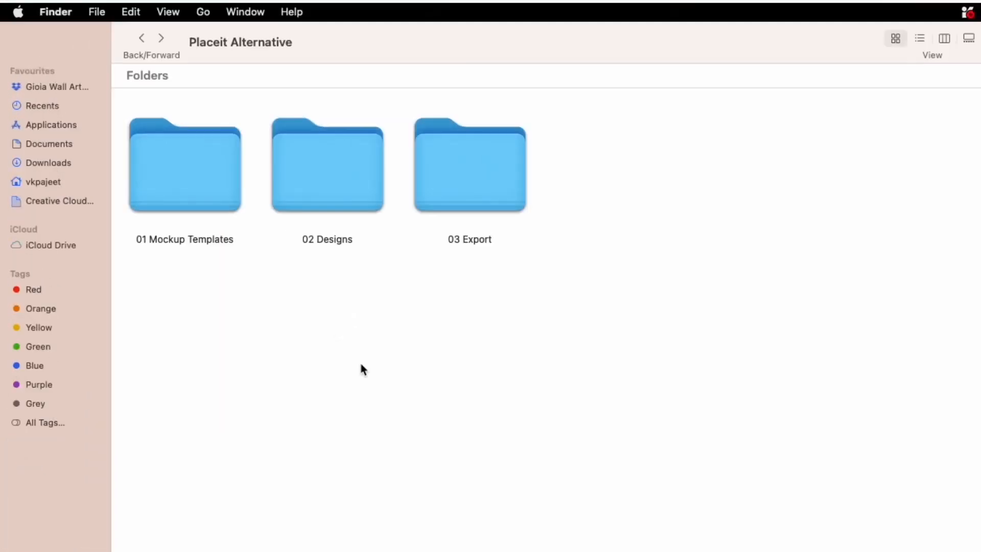
double_click(184, 165)
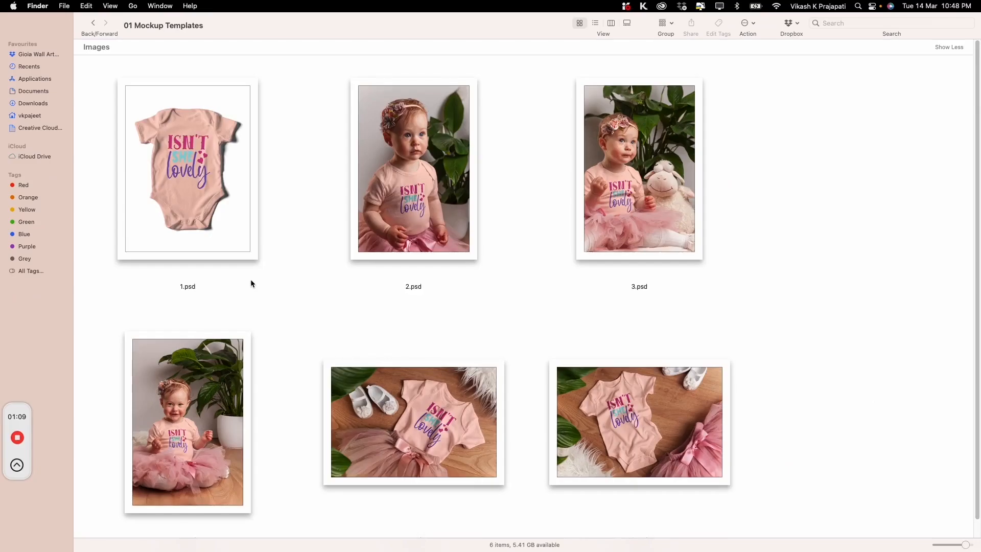
click(93, 24)
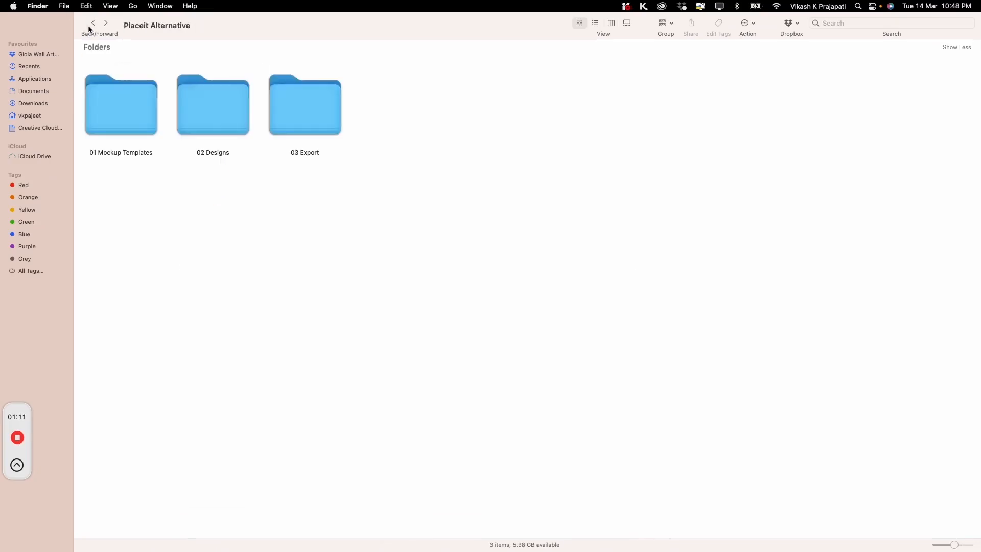
double_click(212, 104)
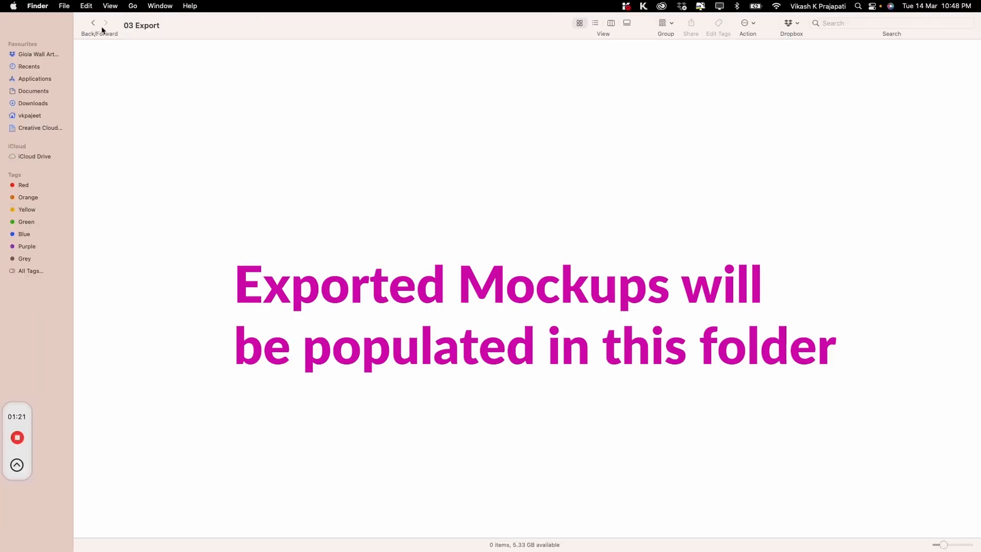
click(93, 24)
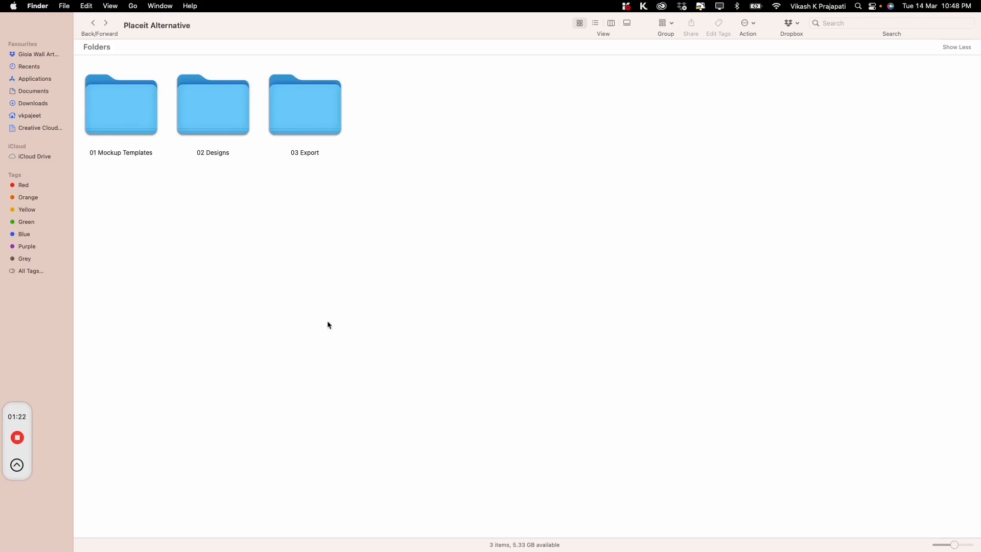
mouse_move(15, 339)
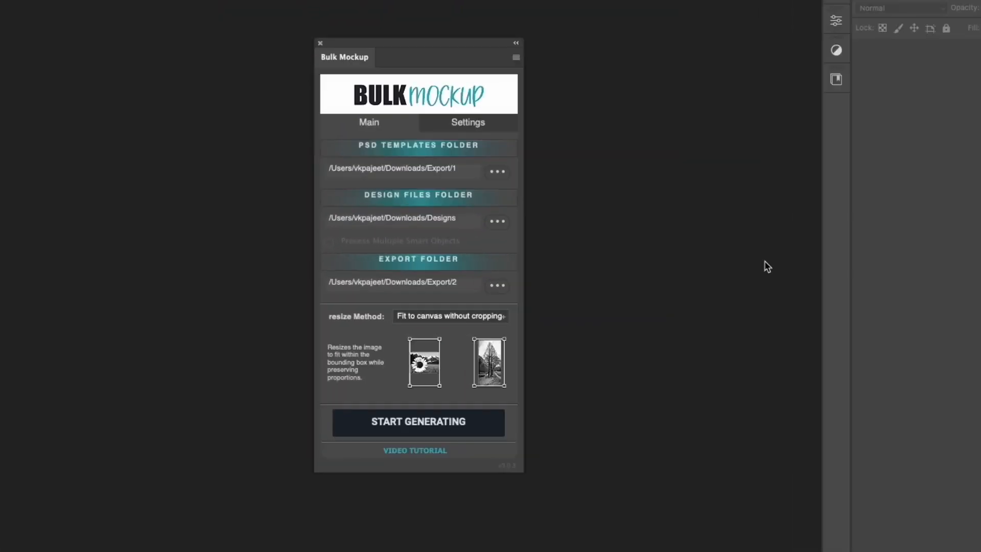
mouse_move(503, 182)
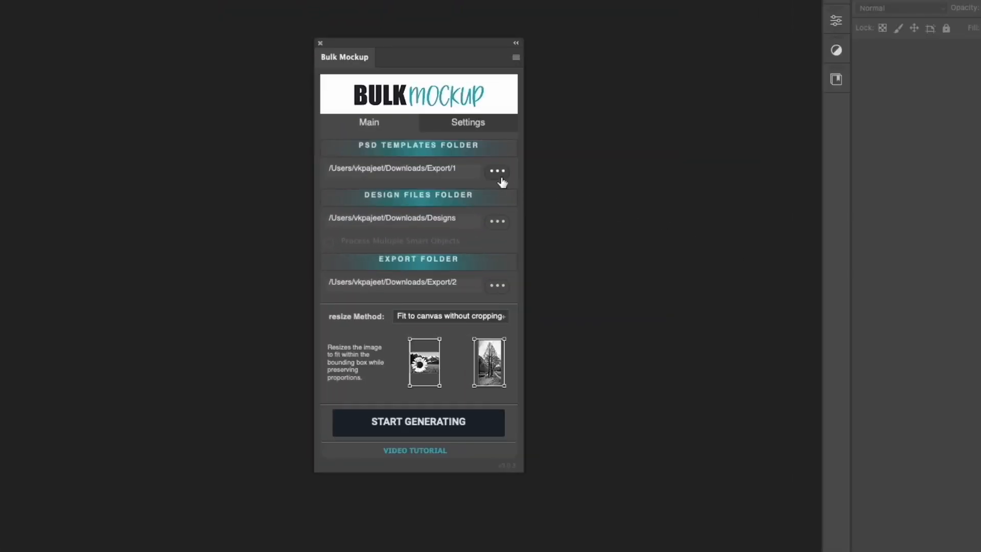
Step: Set the plugin's templates, 02 Designs and 03 Export folders from Placeit Alternative
click(498, 170)
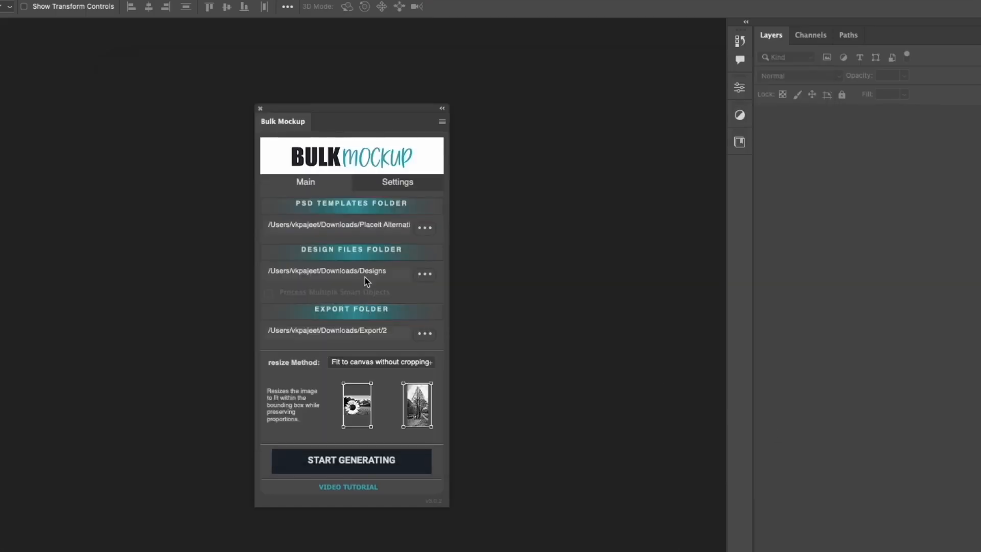
click(424, 274)
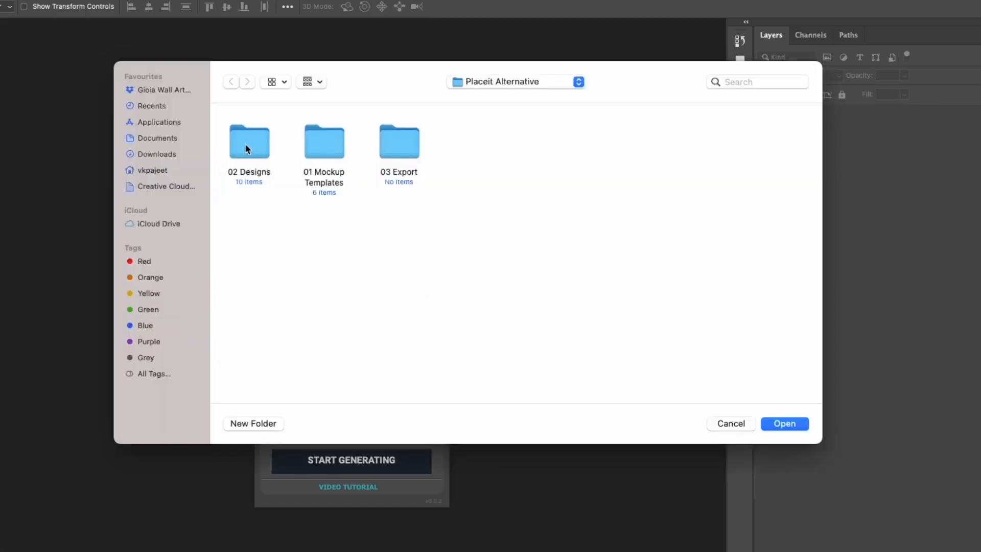
click(784, 423)
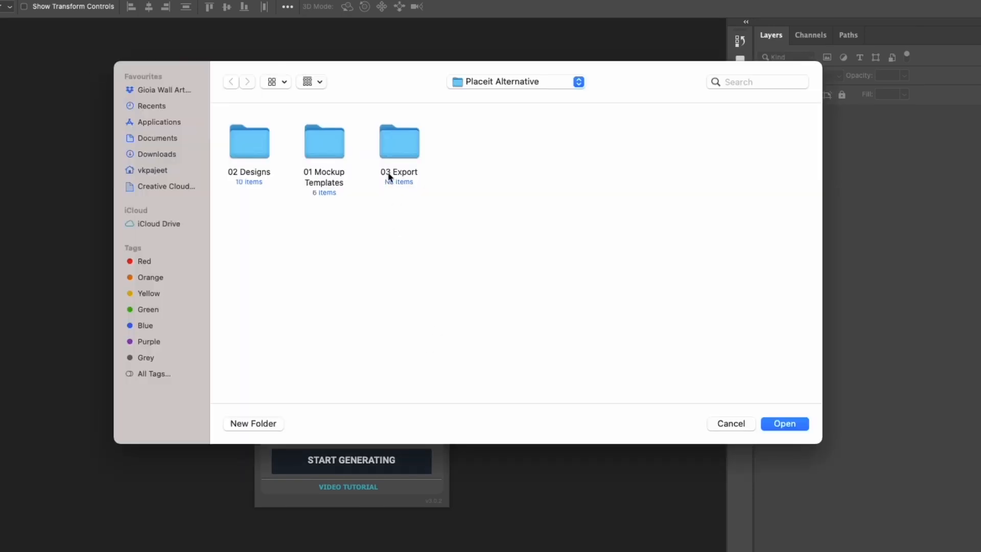
click(784, 423)
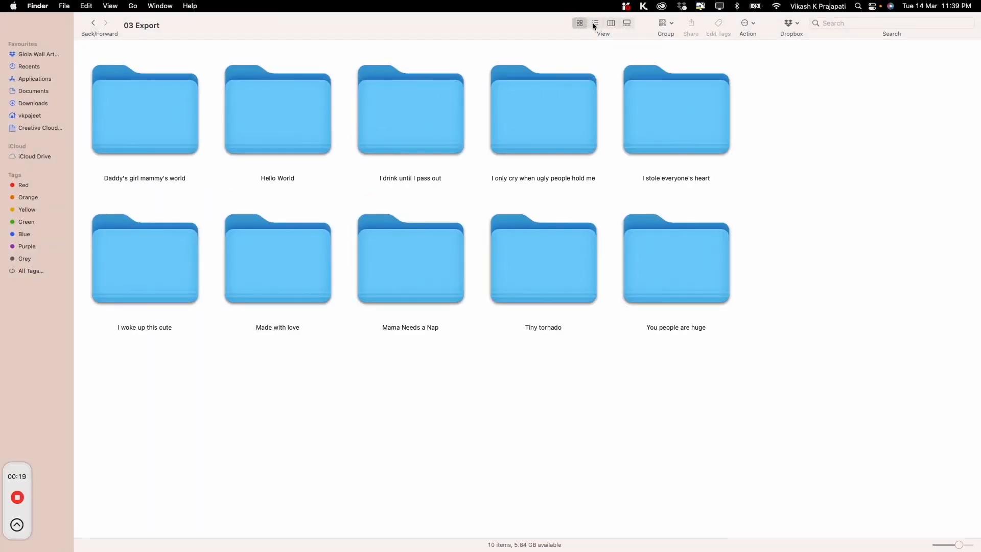
Step: Show 03 Export as a list and expand design folders to reveal their six mockup JPEGs
click(595, 23)
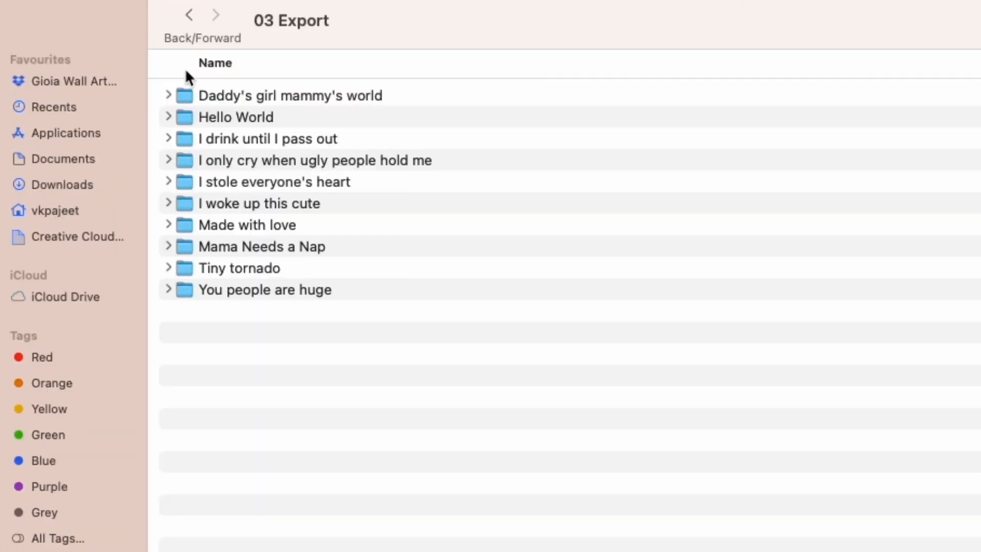
click(168, 289)
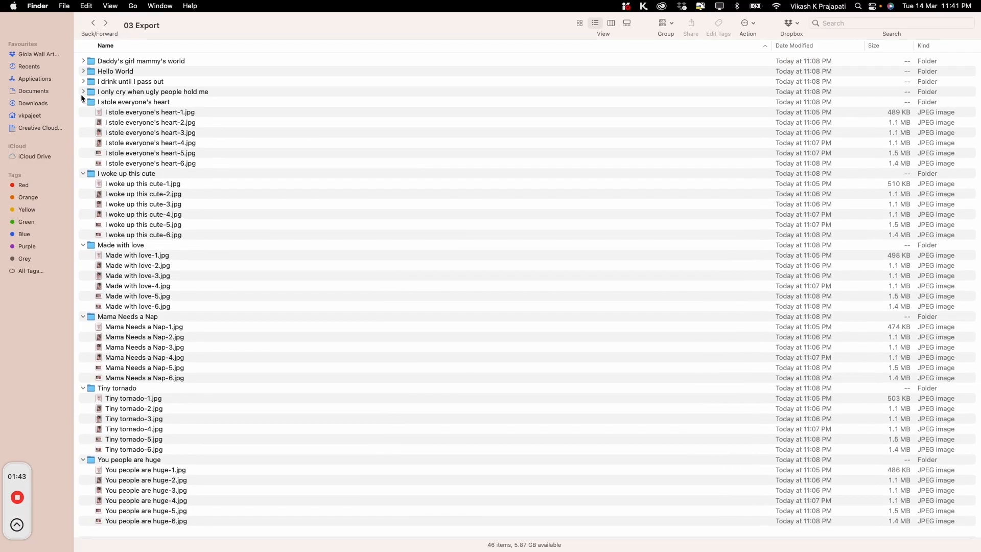
click(83, 82)
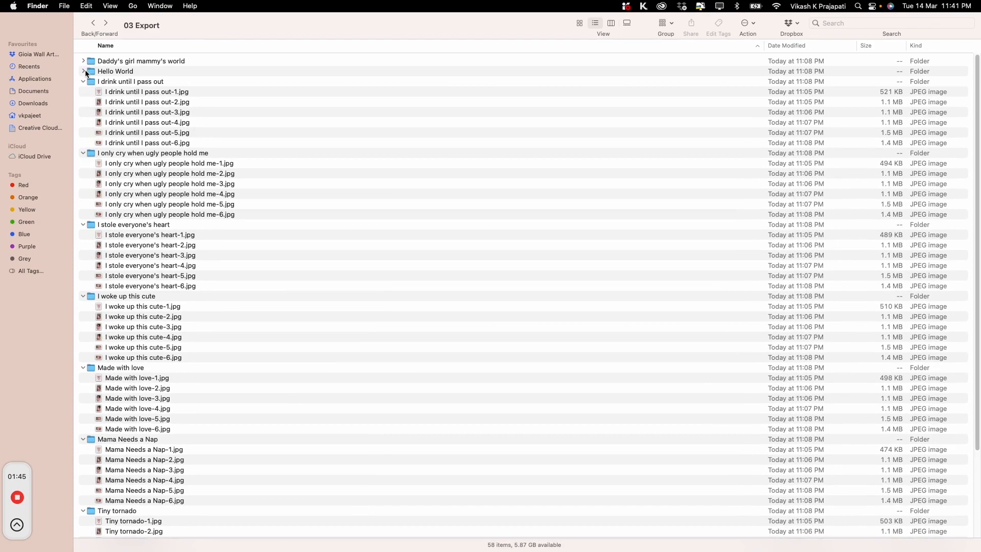
scroll(down, 3)
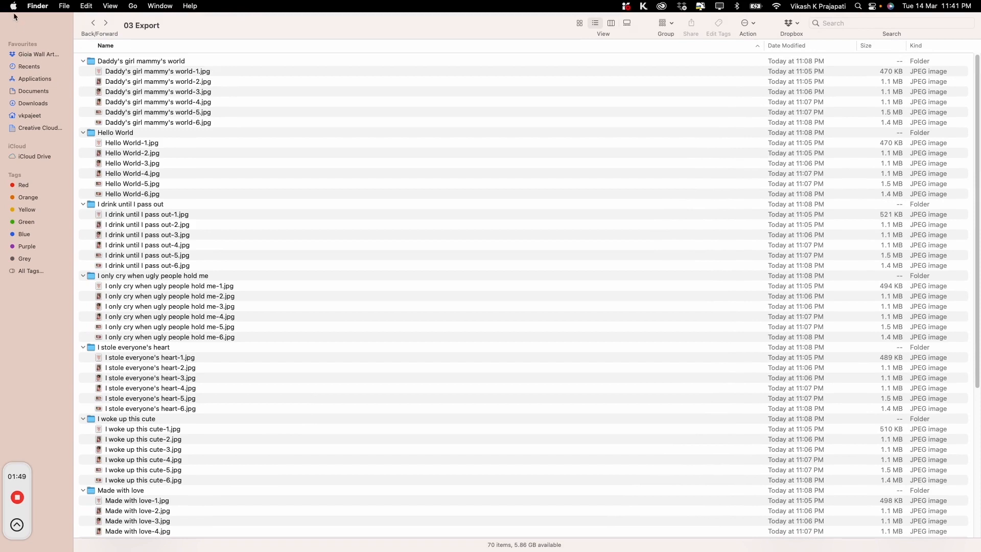
Step: Preview the Daddy's girl mammy's world and Hello World mockups one large image at a time
double_click(141, 60)
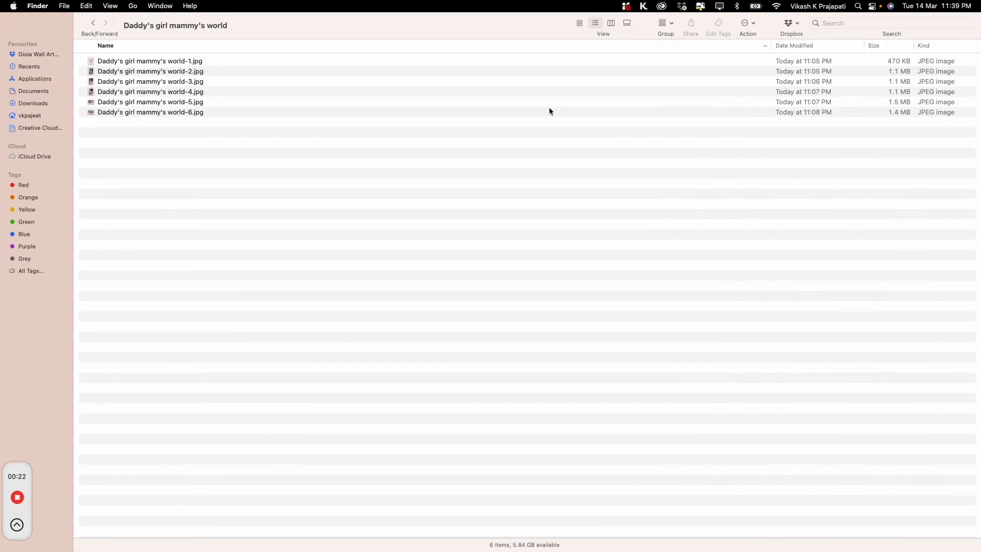
click(579, 22)
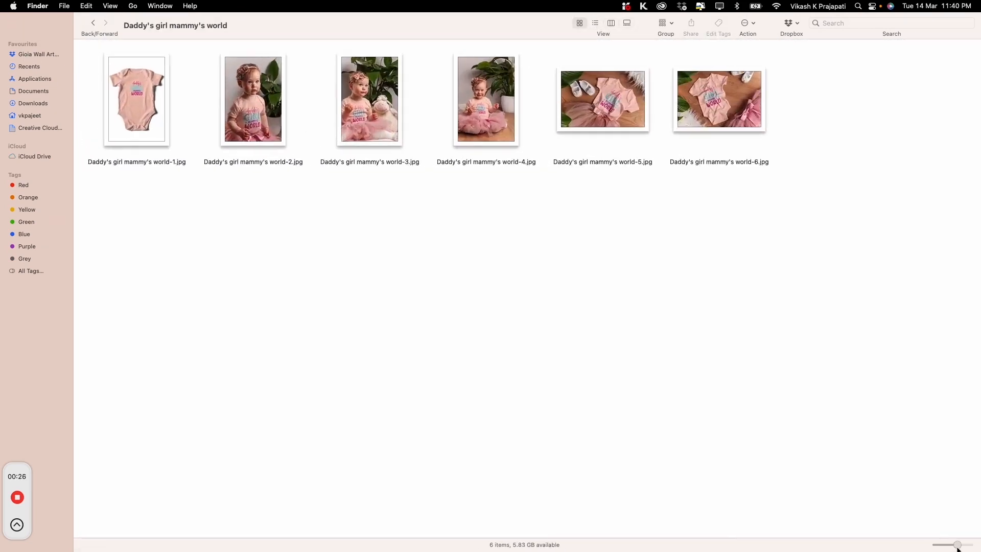
click(626, 23)
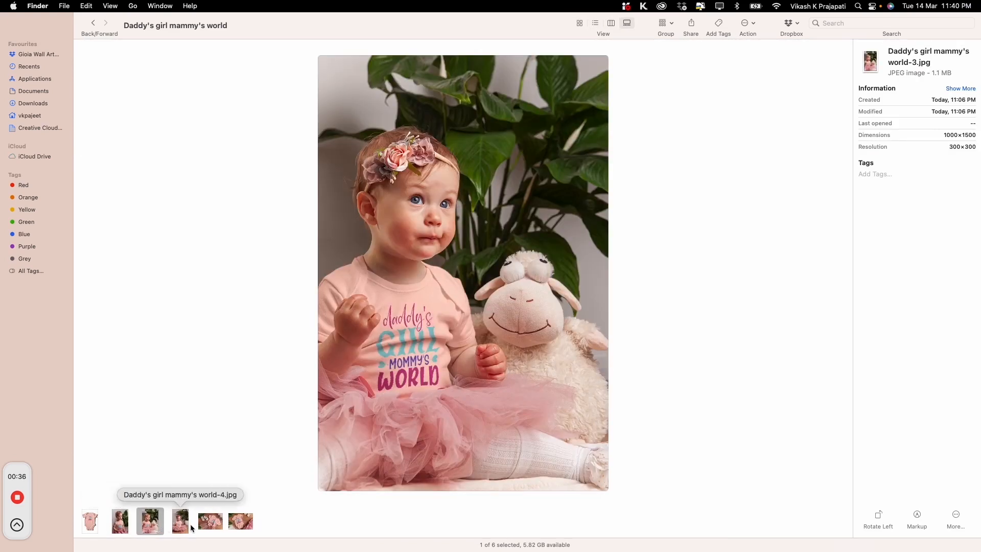
click(211, 522)
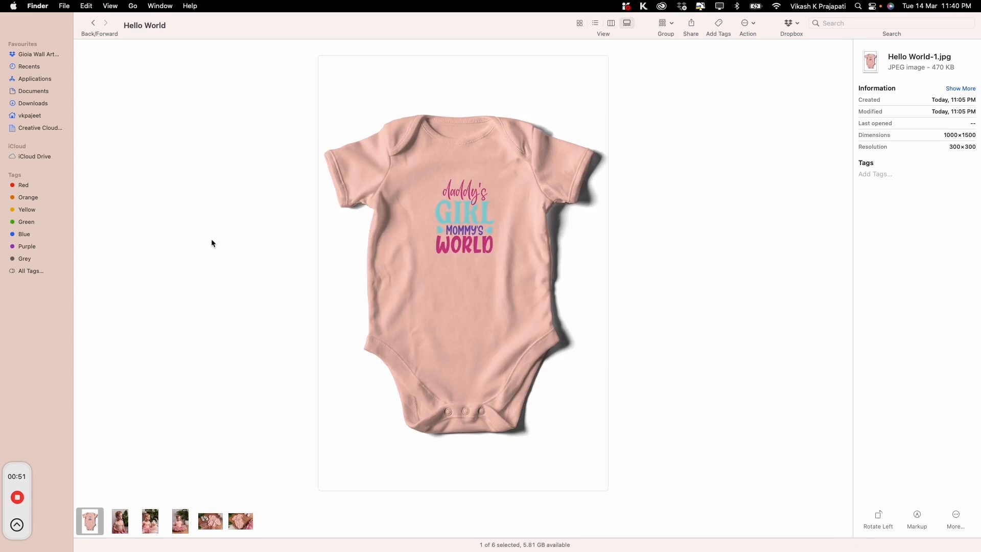
click(209, 520)
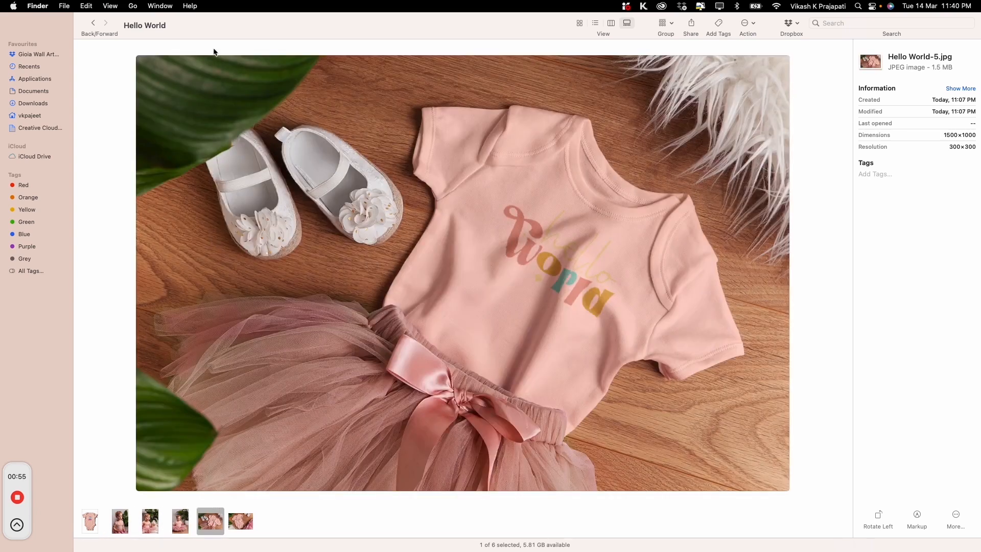